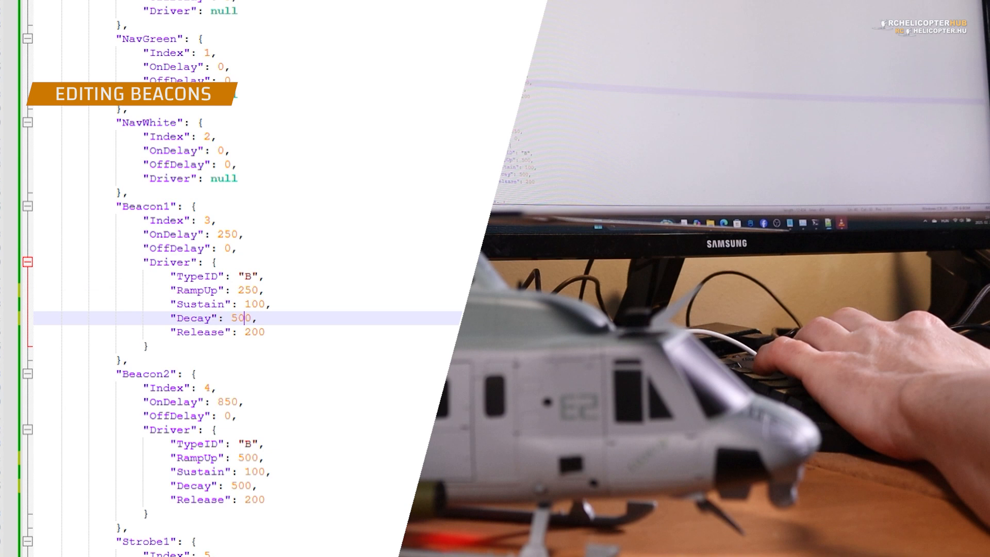
type("250")
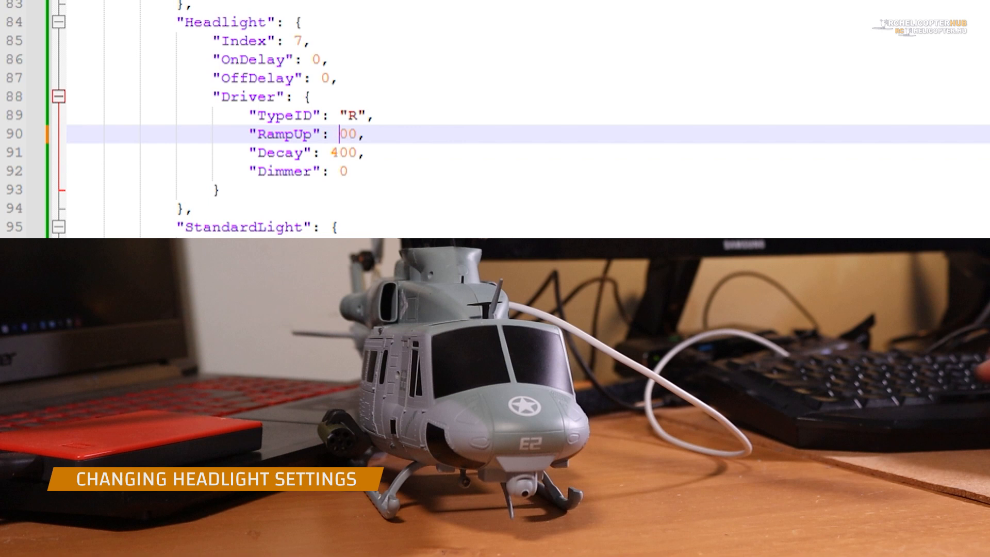
type("4")
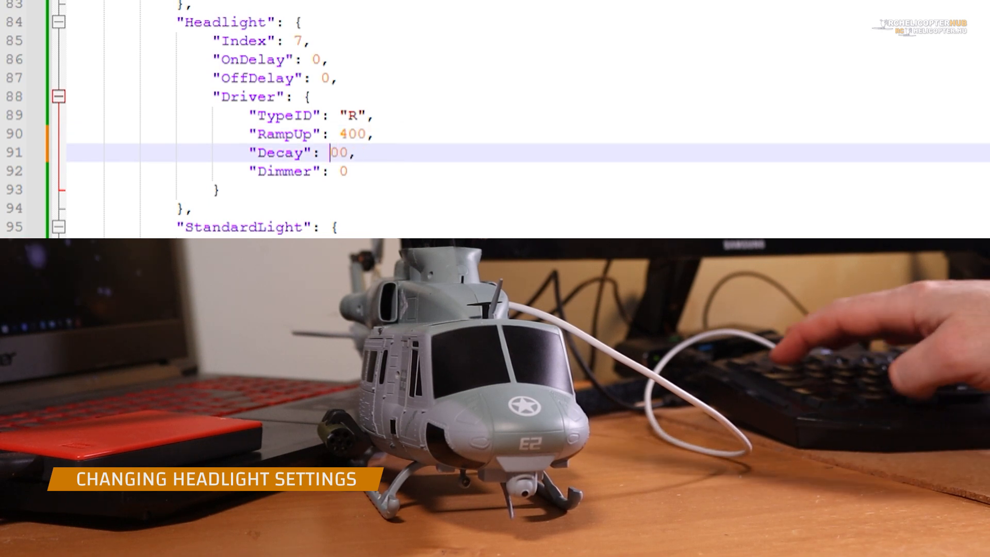
type("850,")
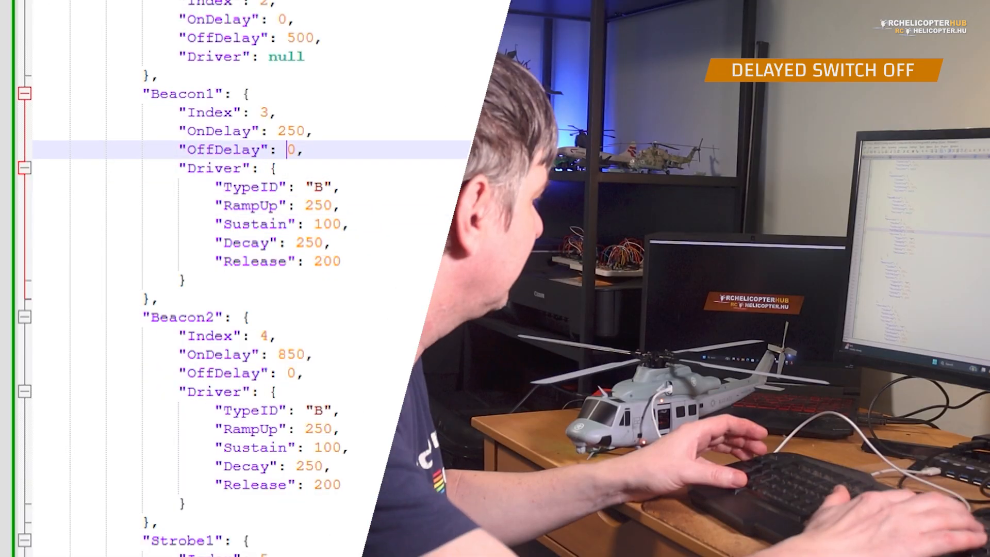
type("1000")
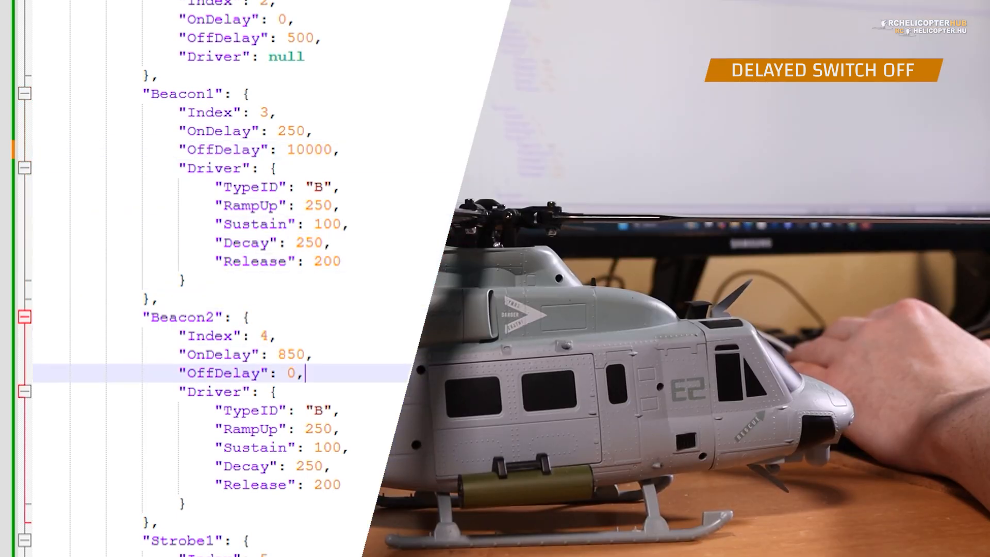
type("1000")
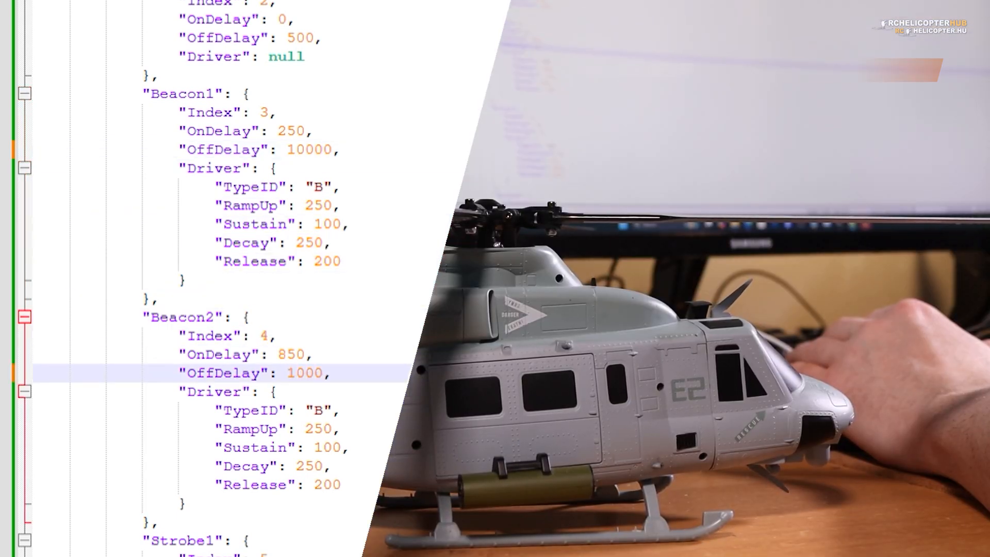